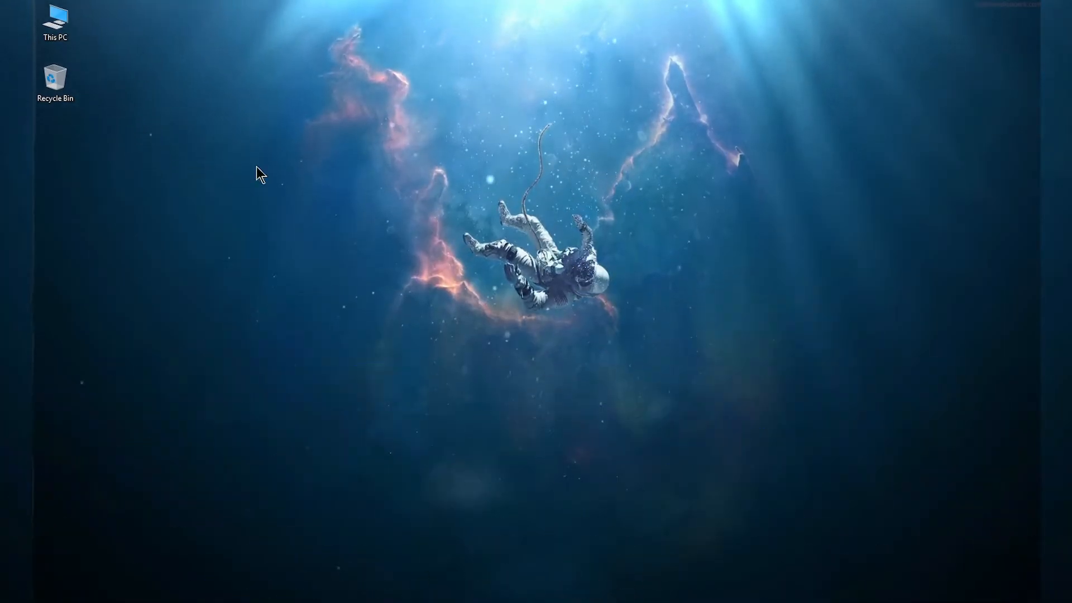
- Show This PC's drive list and select the KINGSTON (F:) USB drive
double_click(55, 23)
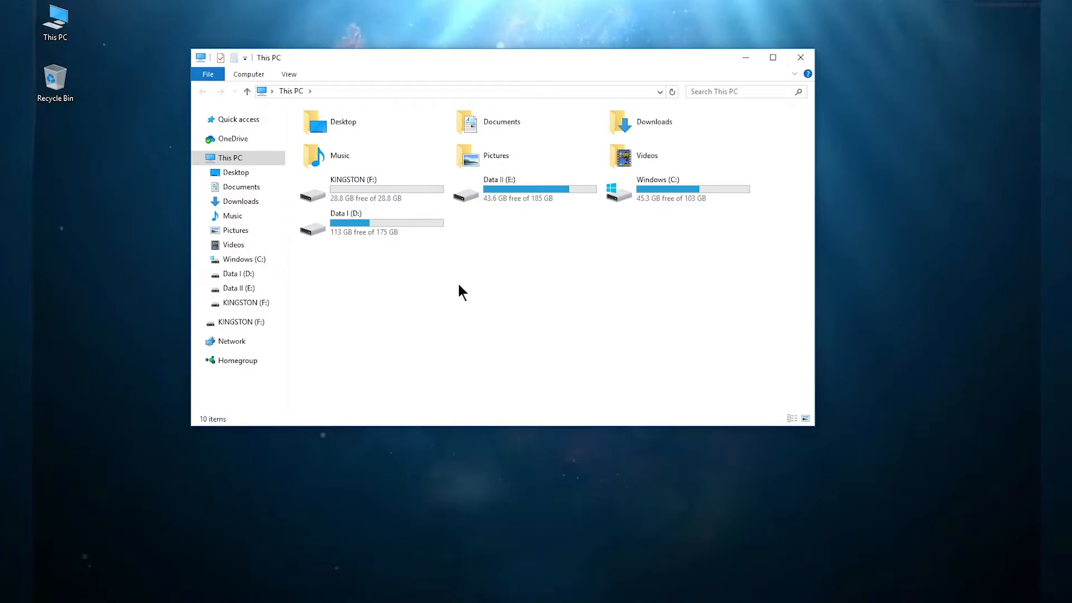
mouse_move(495, 333)
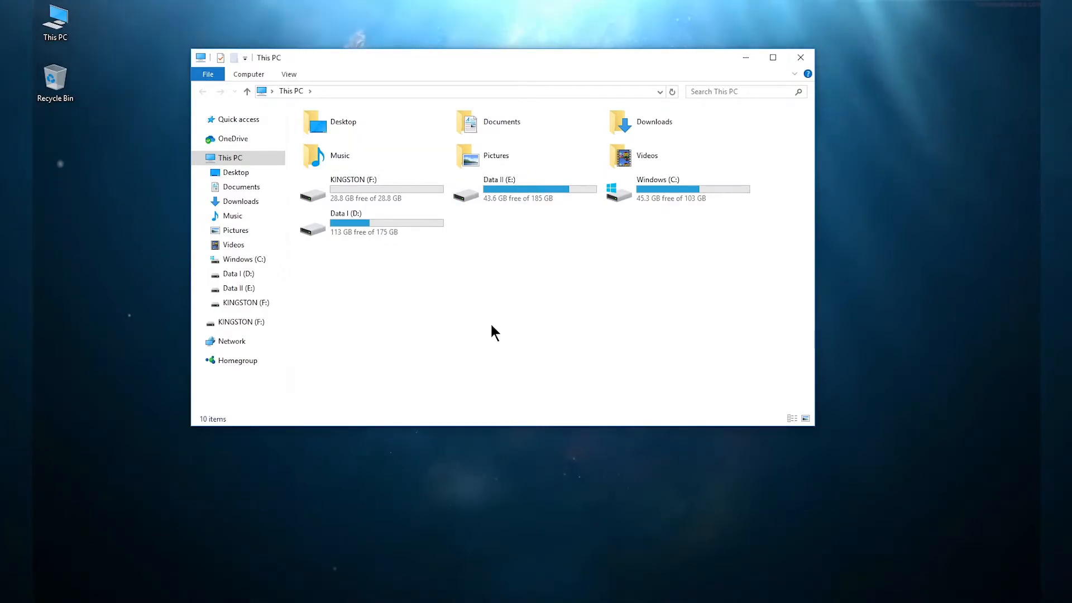
click(355, 191)
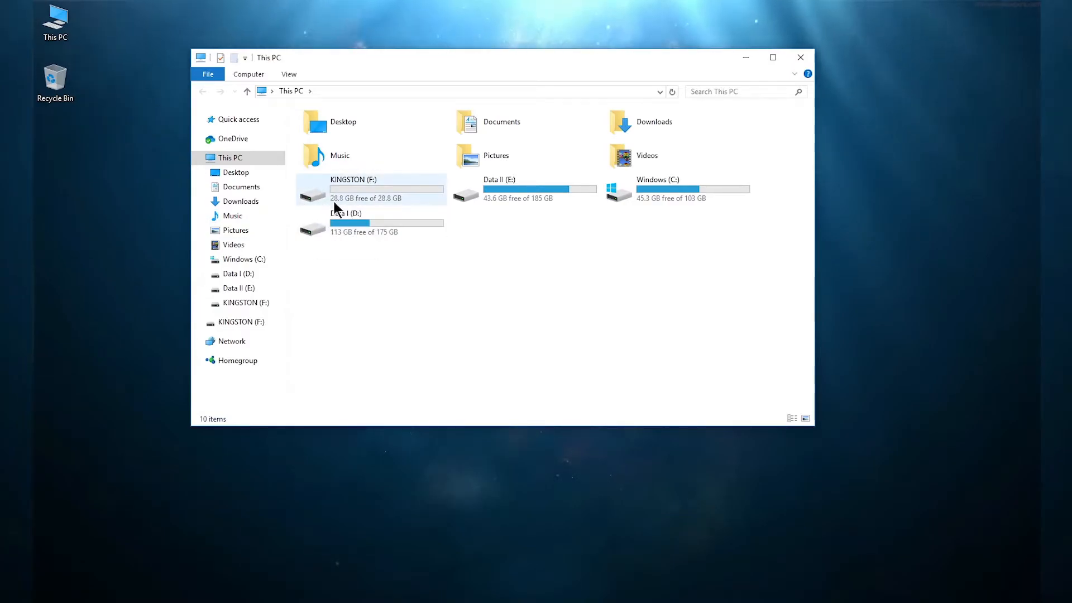
mouse_move(344, 193)
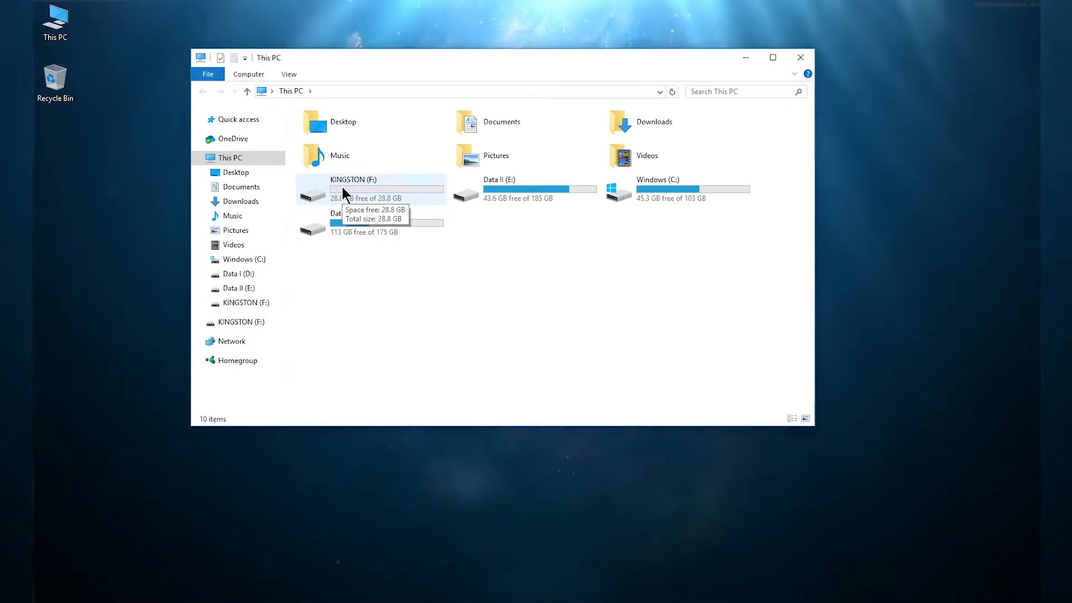
- Bring up the ReadyBoost settings in the KINGSTON (F:) drive's Properties
right_click(354, 188)
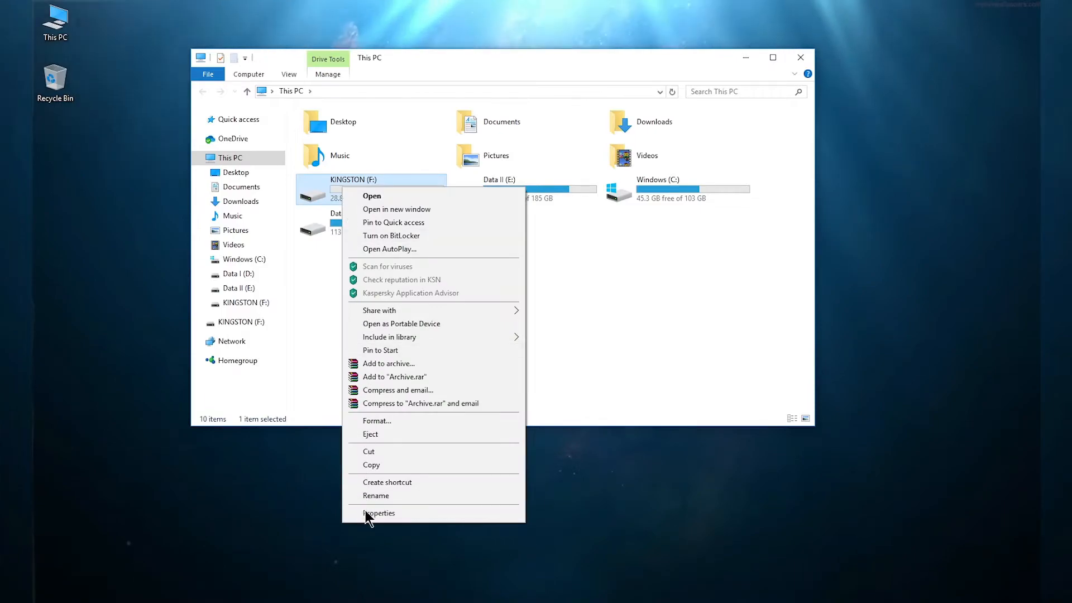
click(379, 512)
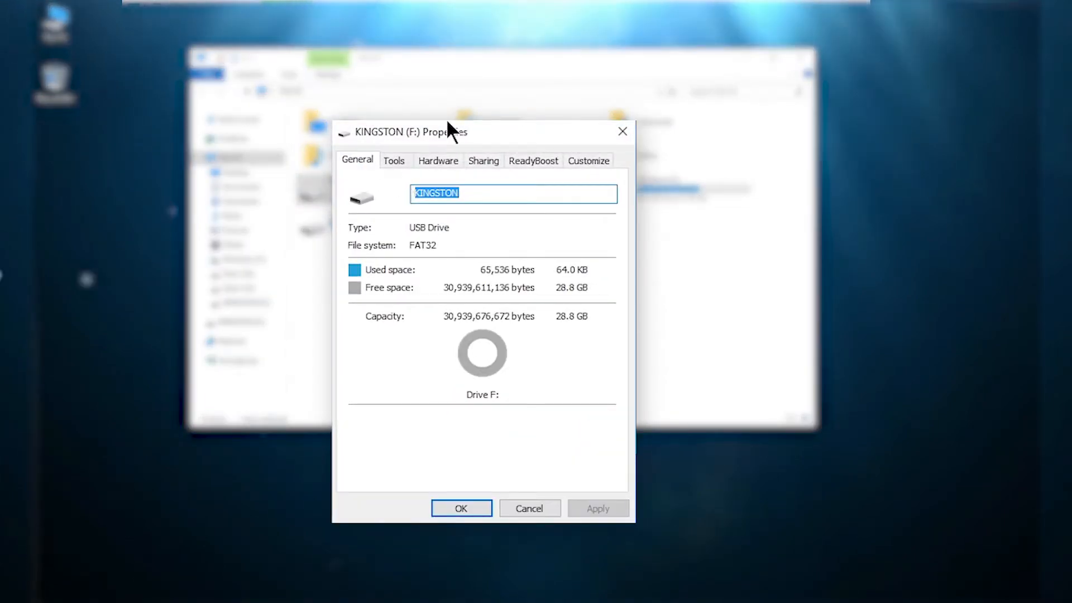
mouse_move(534, 170)
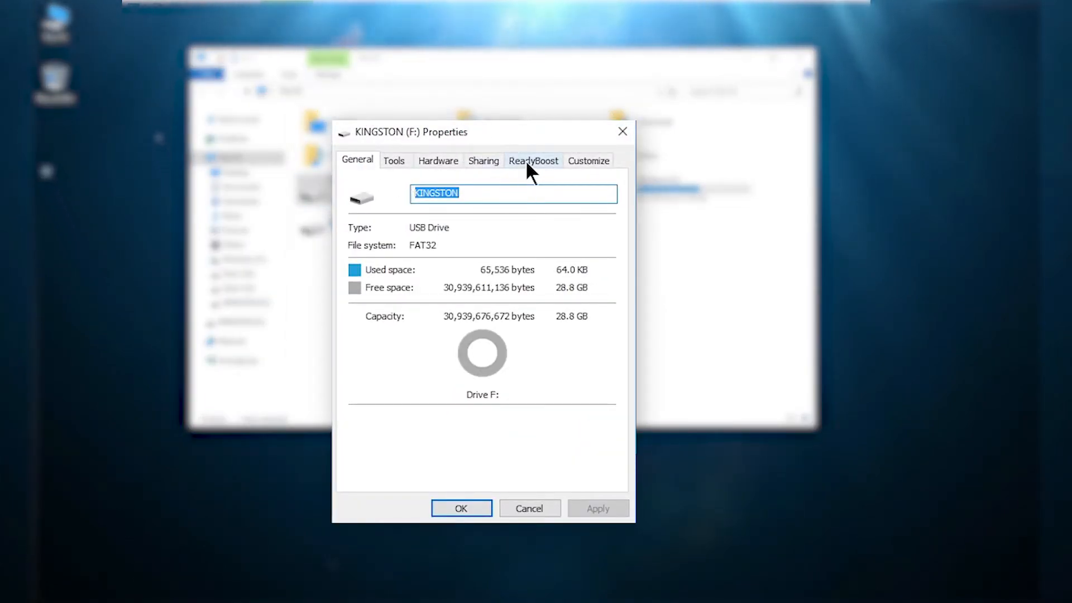
click(533, 160)
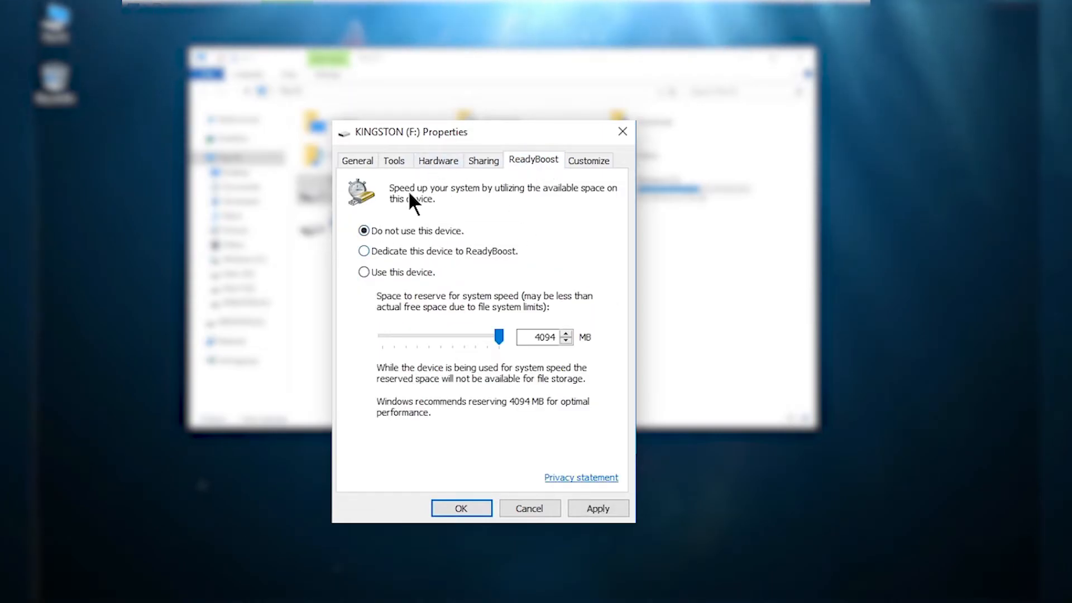
mouse_move(354, 286)
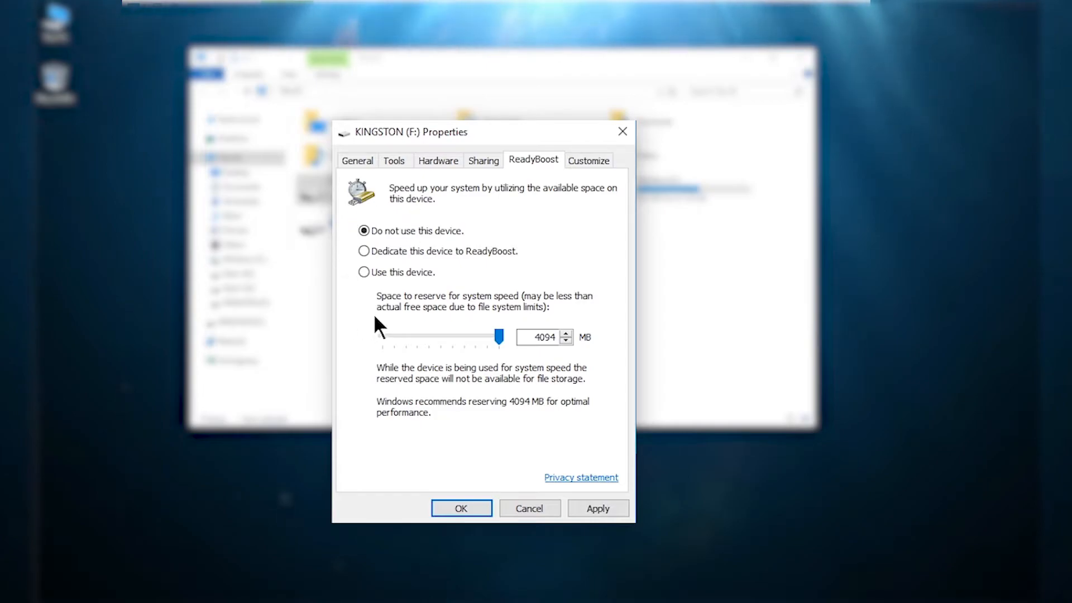
- Choose 'Use this device' for ReadyBoost, keeping 4094 MB reserved after trying about 900 MB
click(365, 272)
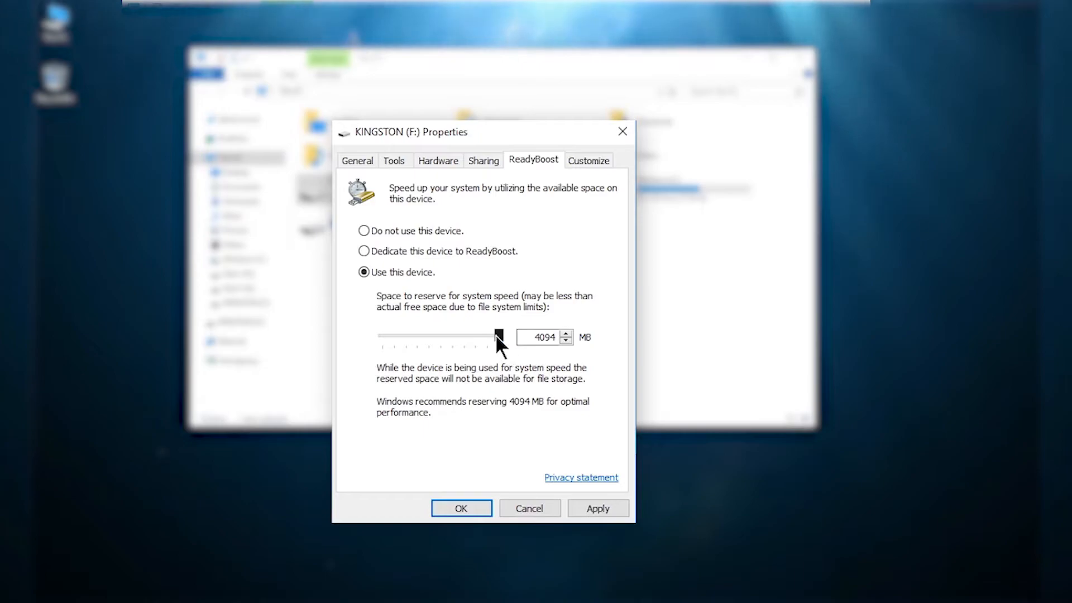
drag(498, 336, 402, 337)
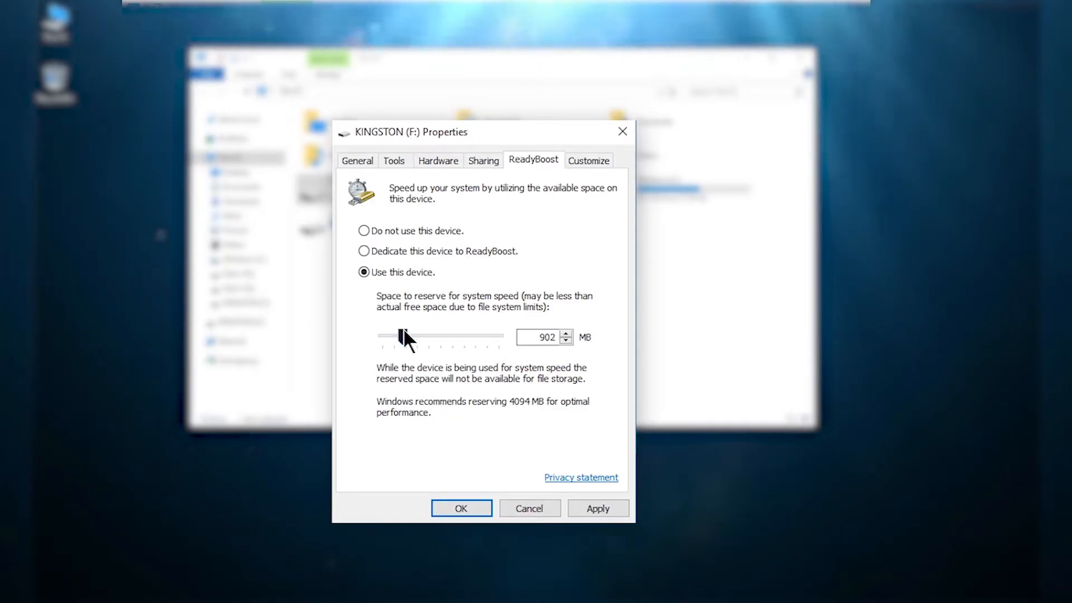
drag(396, 336, 499, 336)
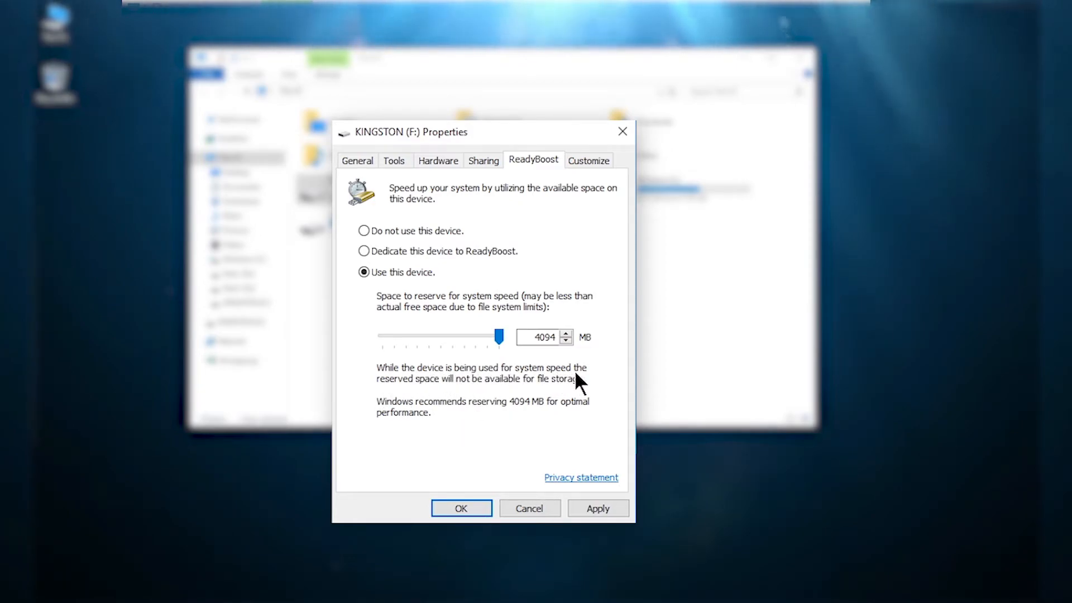
mouse_move(506, 397)
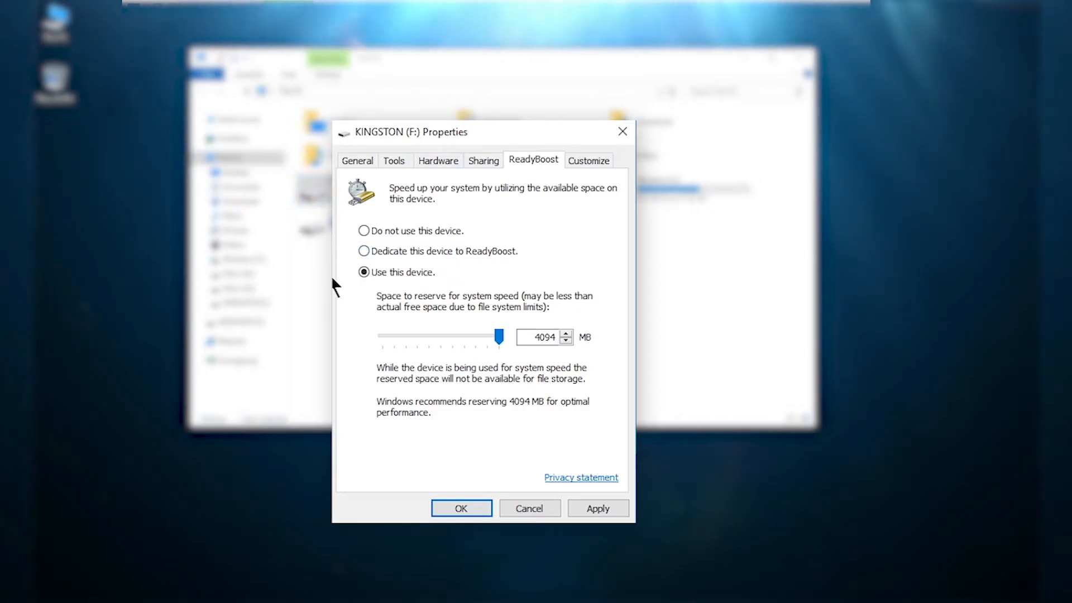
mouse_move(441, 286)
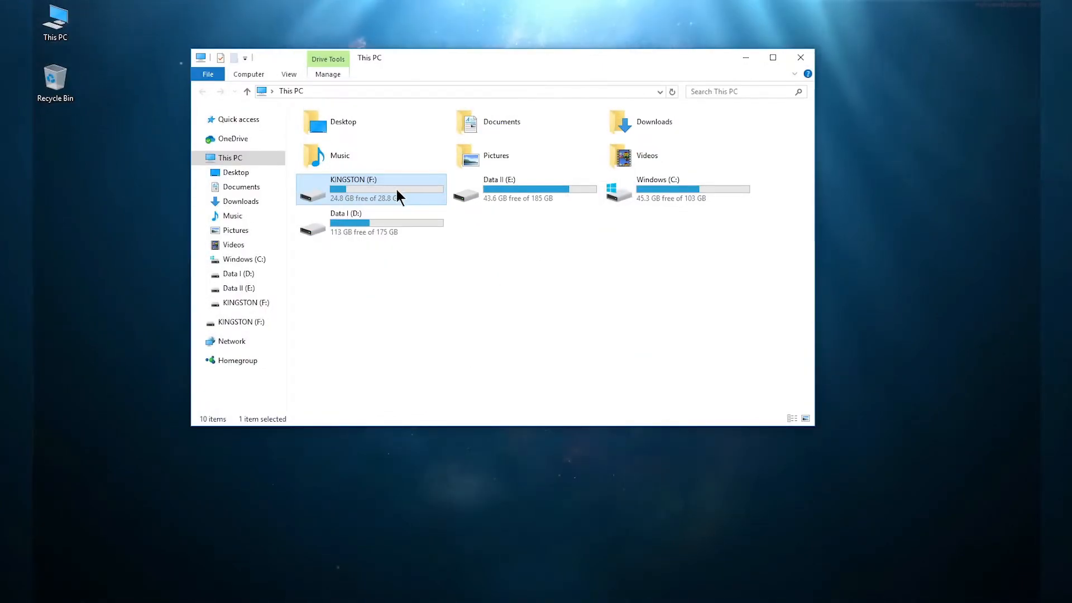
double_click(354, 188)
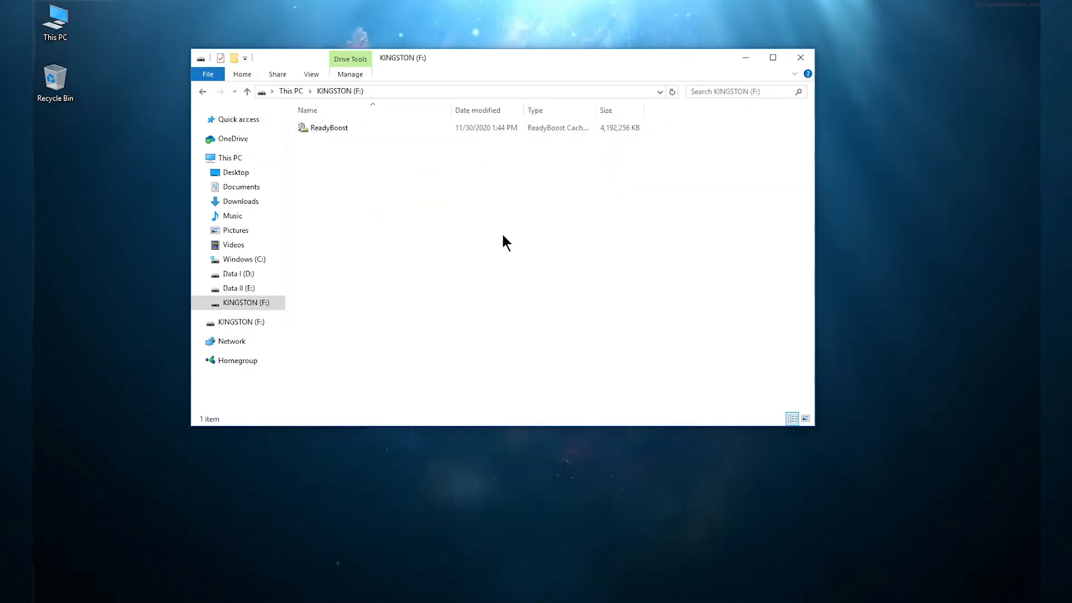
mouse_move(438, 218)
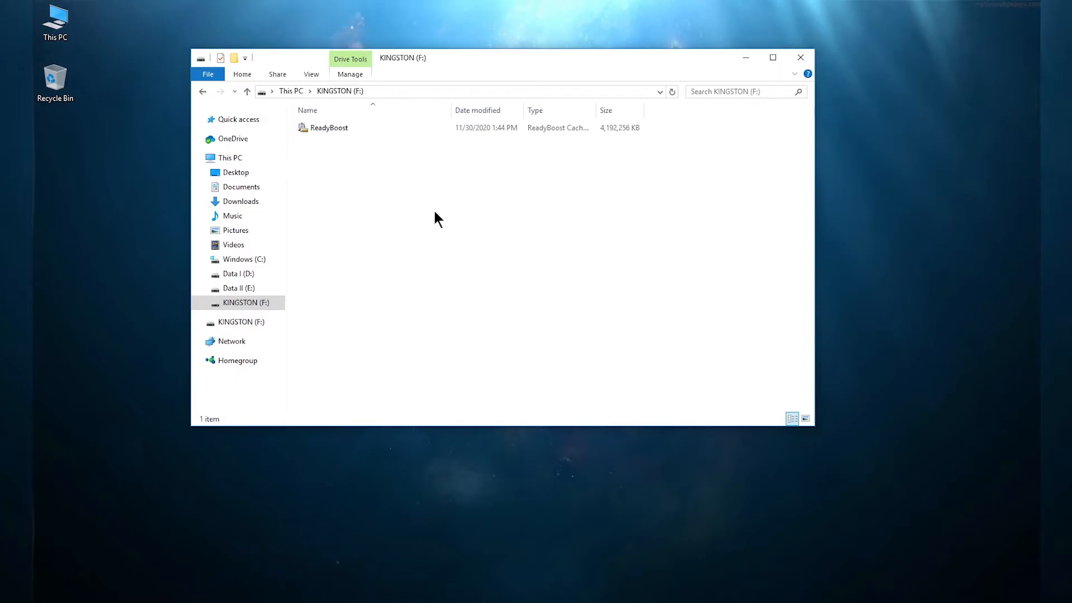
mouse_move(540, 158)
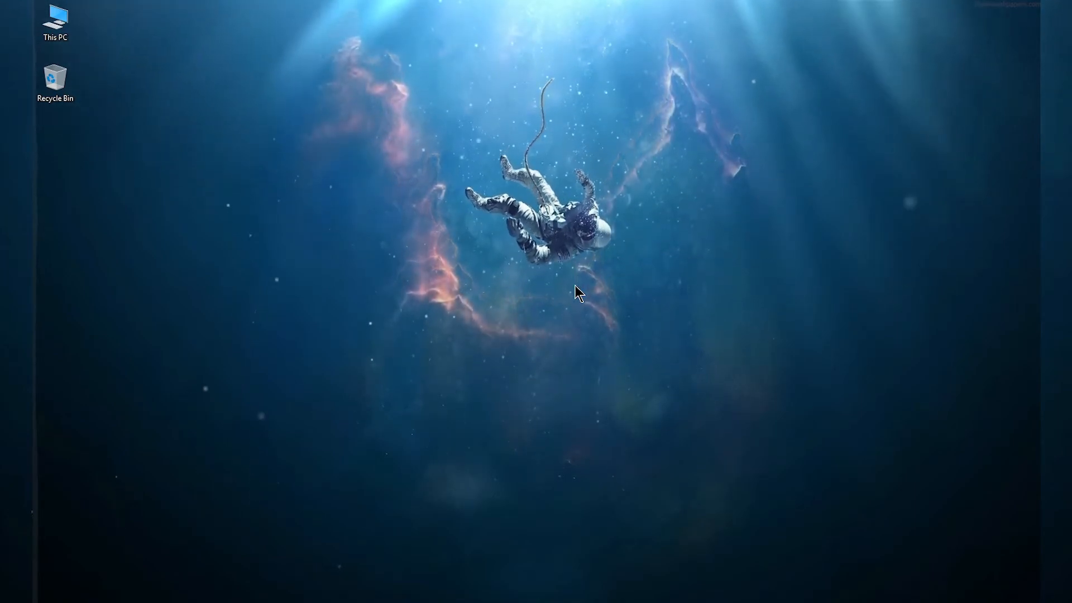
mouse_move(644, 352)
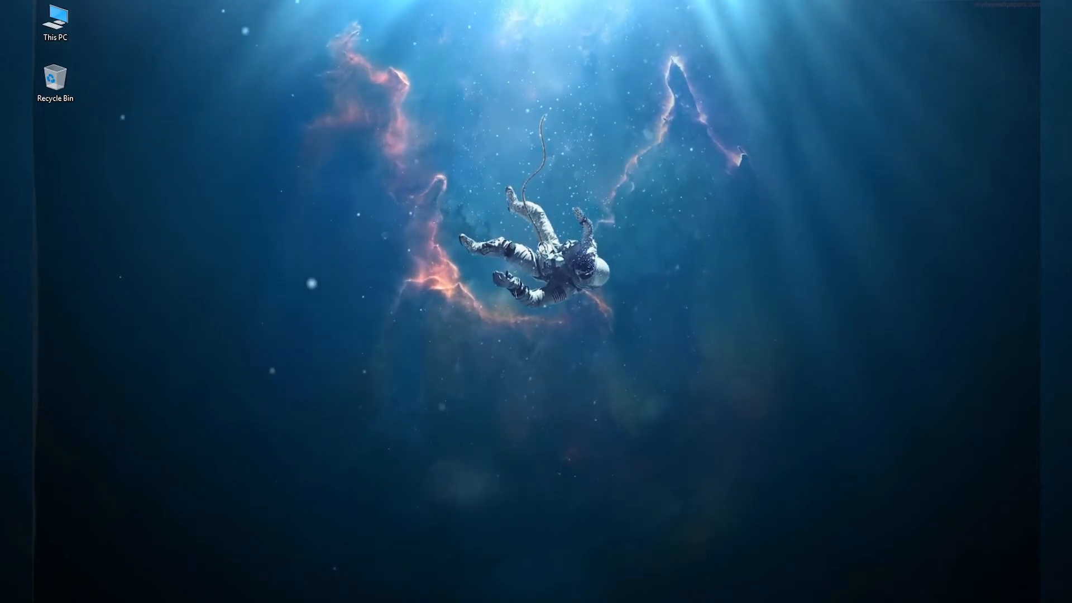
- Attempt to eject KINGSTON (F:) from This PC, getting the 'currently in use' warning
double_click(55, 21)
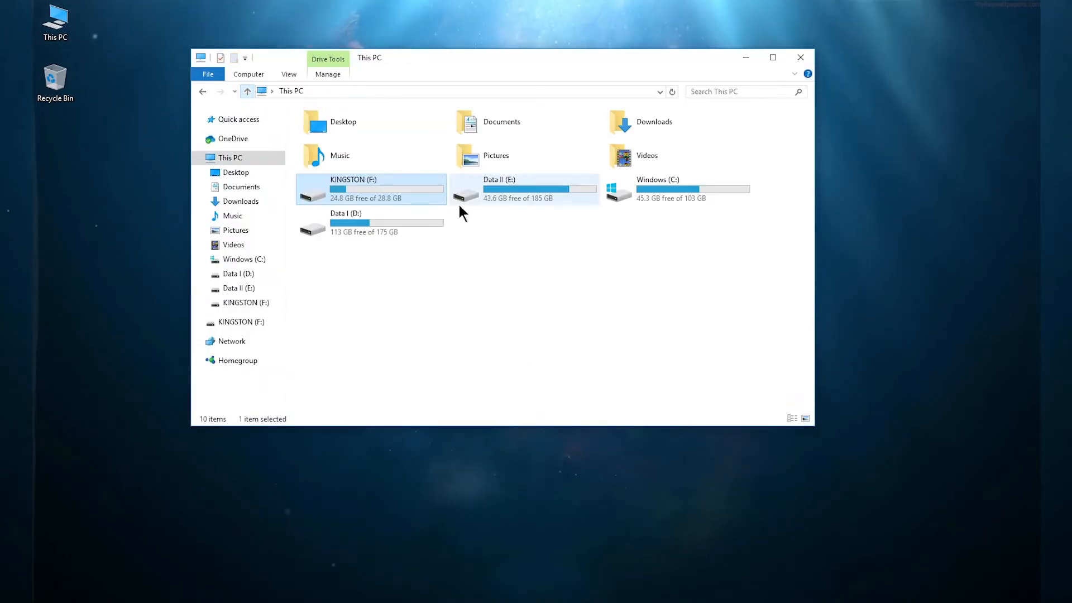
right_click(371, 190)
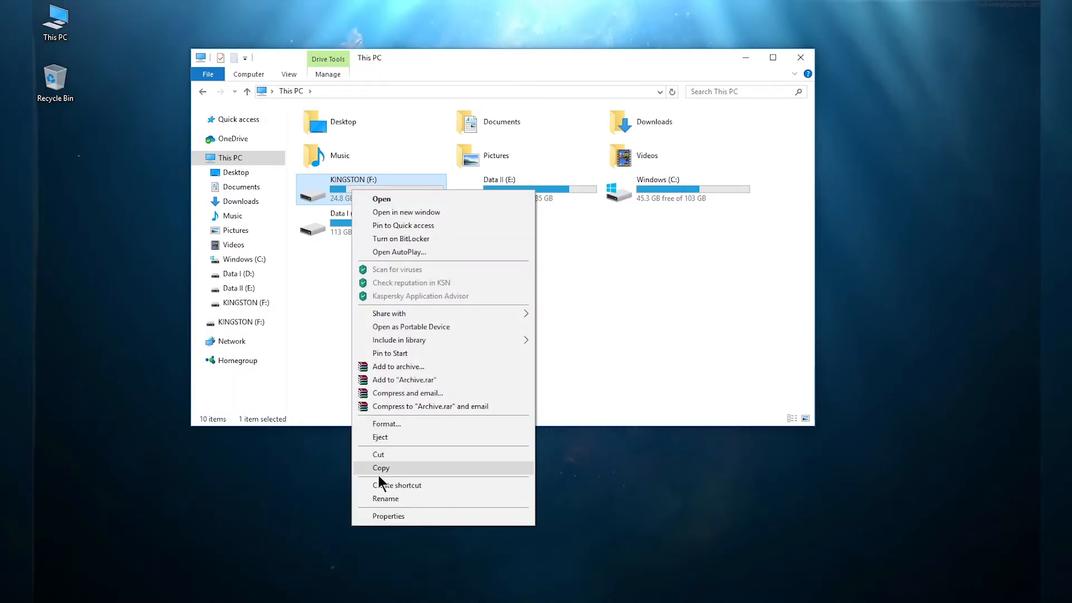
click(379, 437)
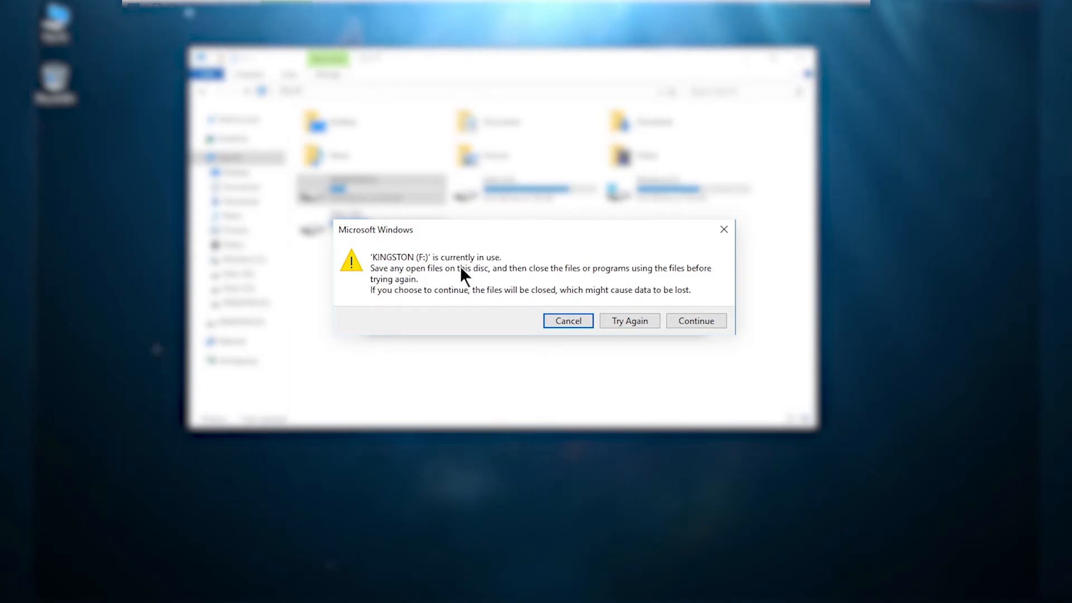
mouse_move(500, 264)
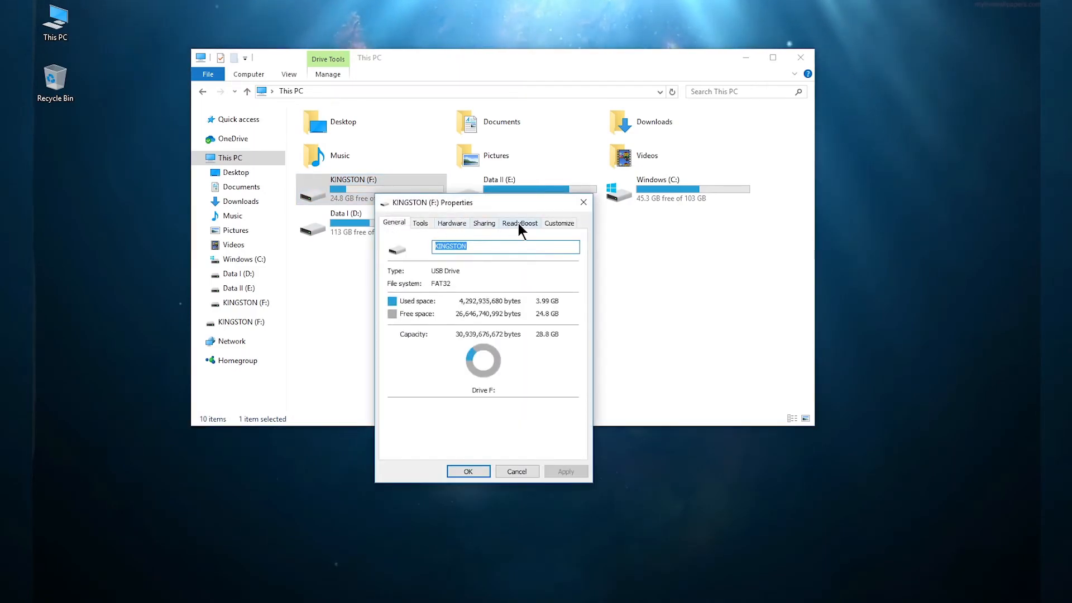
- Set ReadyBoost to 'Do not use this device' for KINGSTON (F:) and confirm, freeing all 28.8 GB
click(519, 223)
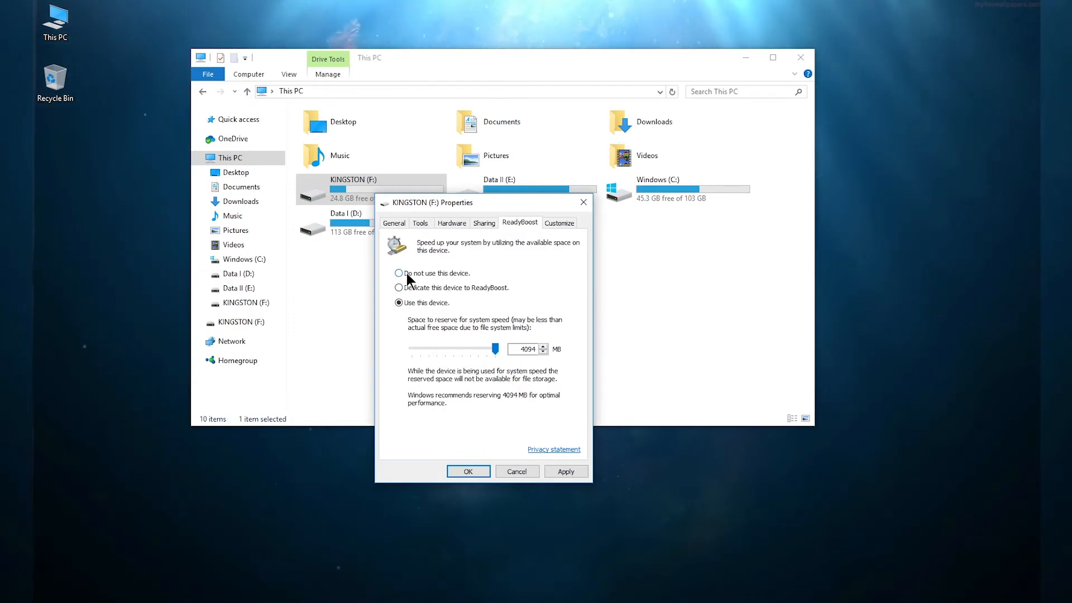
click(399, 272)
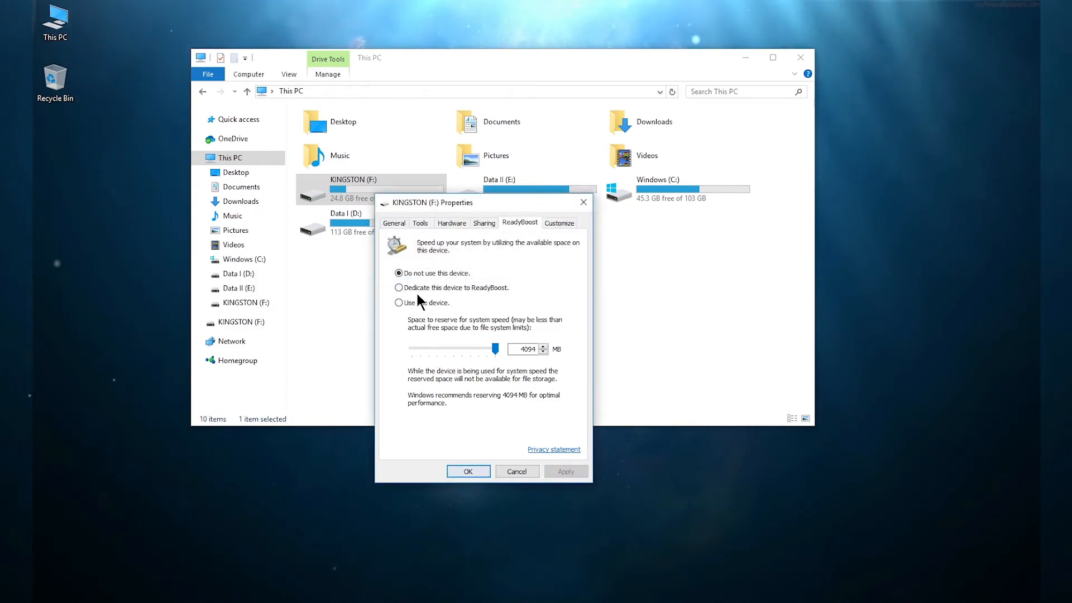
click(468, 471)
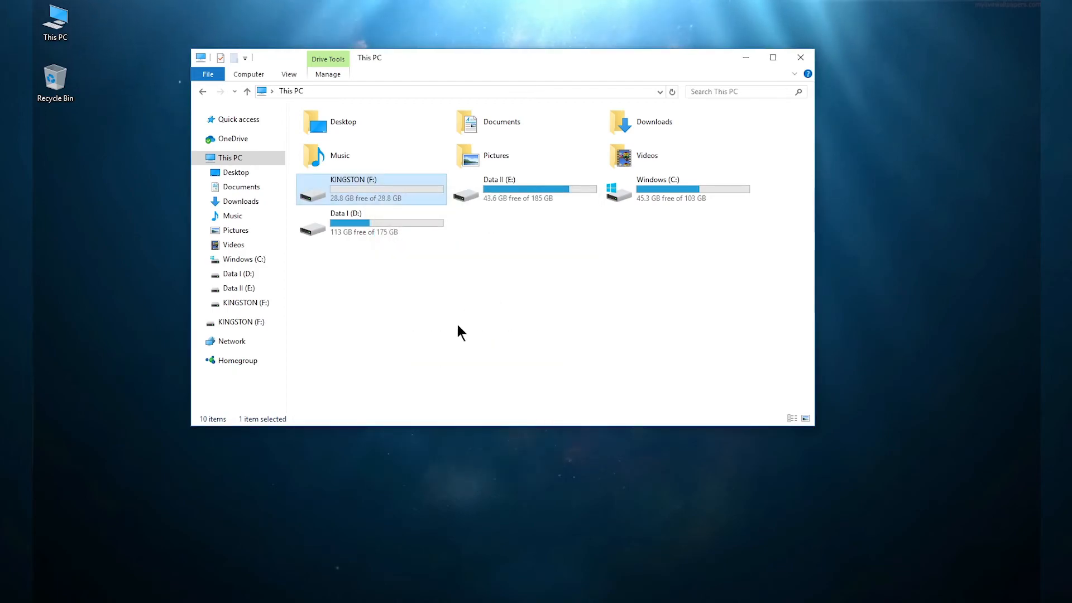
mouse_move(380, 193)
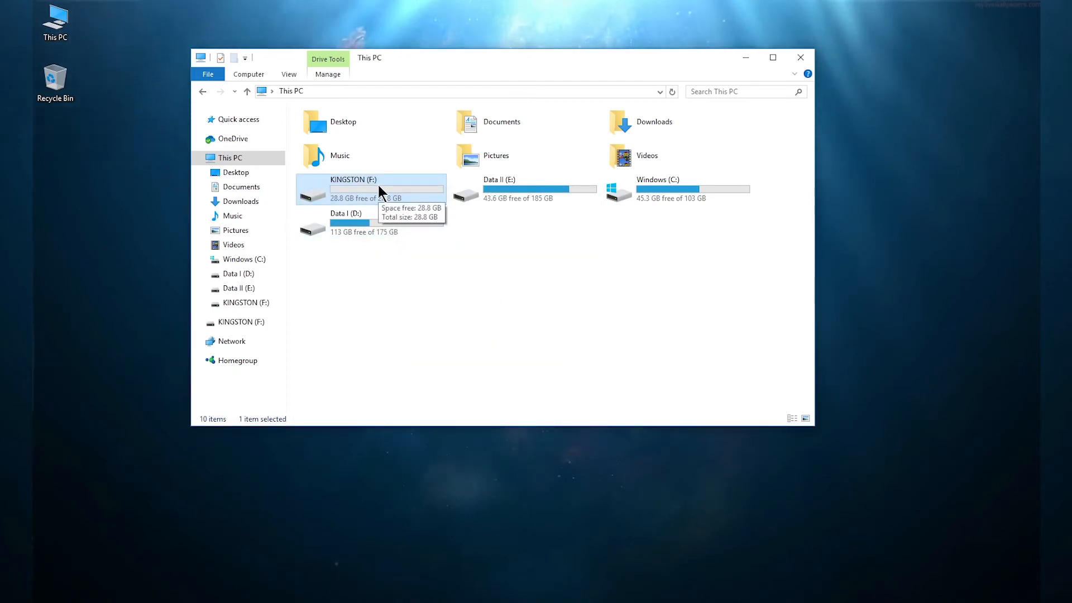
- Check KINGSTON (F:) is empty, eject it, and close File Explorer to the desktop
double_click(355, 179)
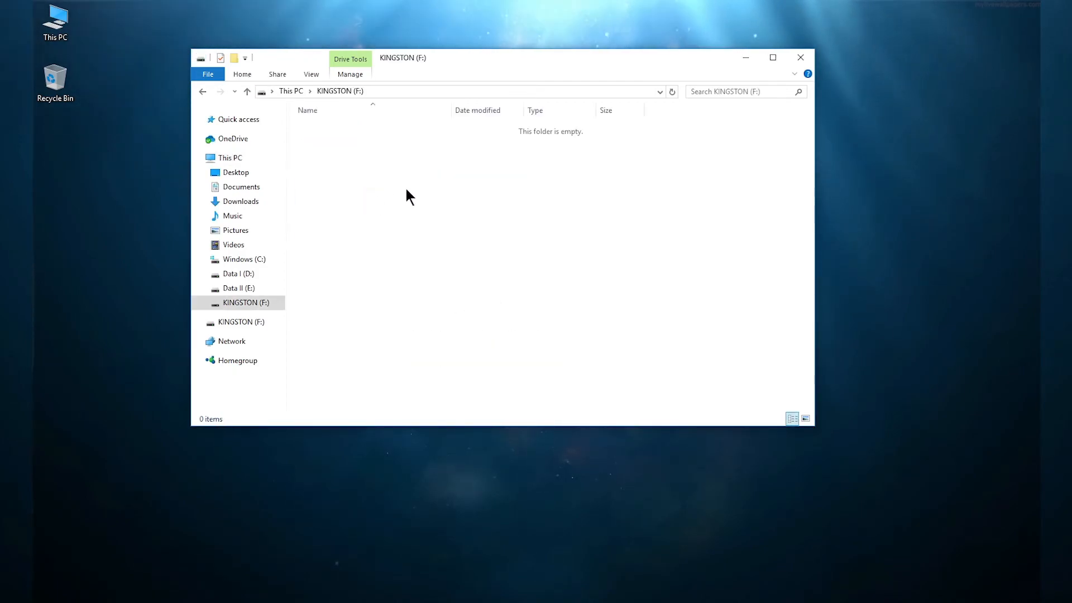
mouse_move(383, 239)
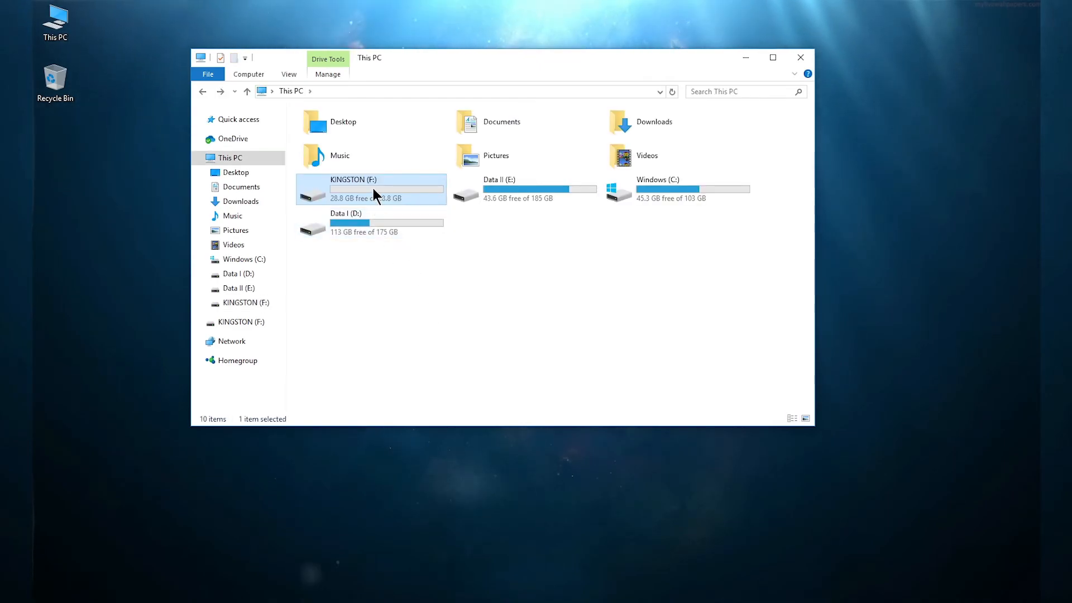
right_click(373, 191)
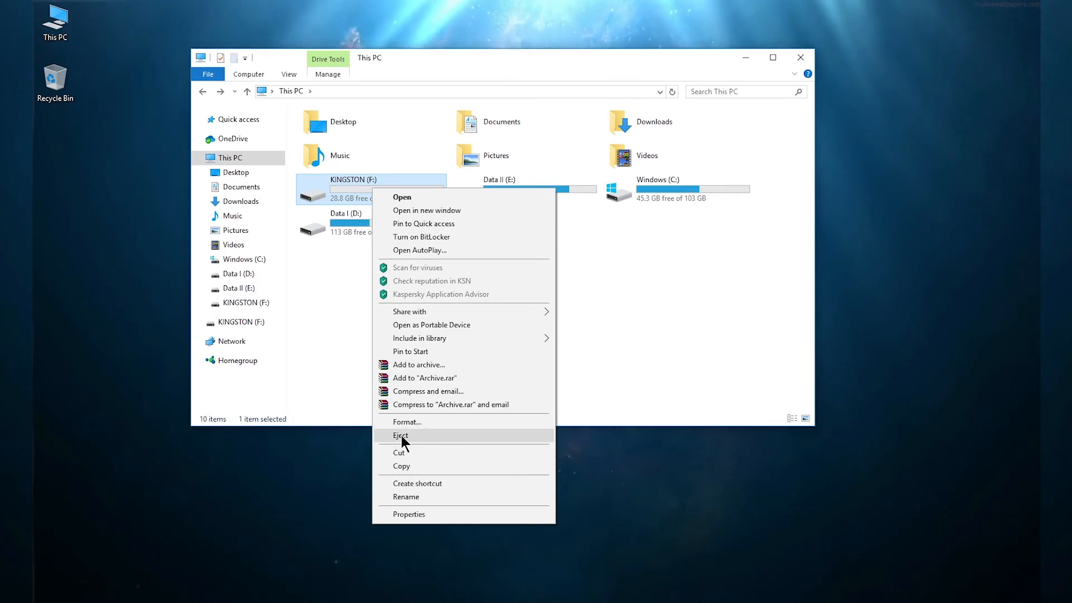
click(401, 435)
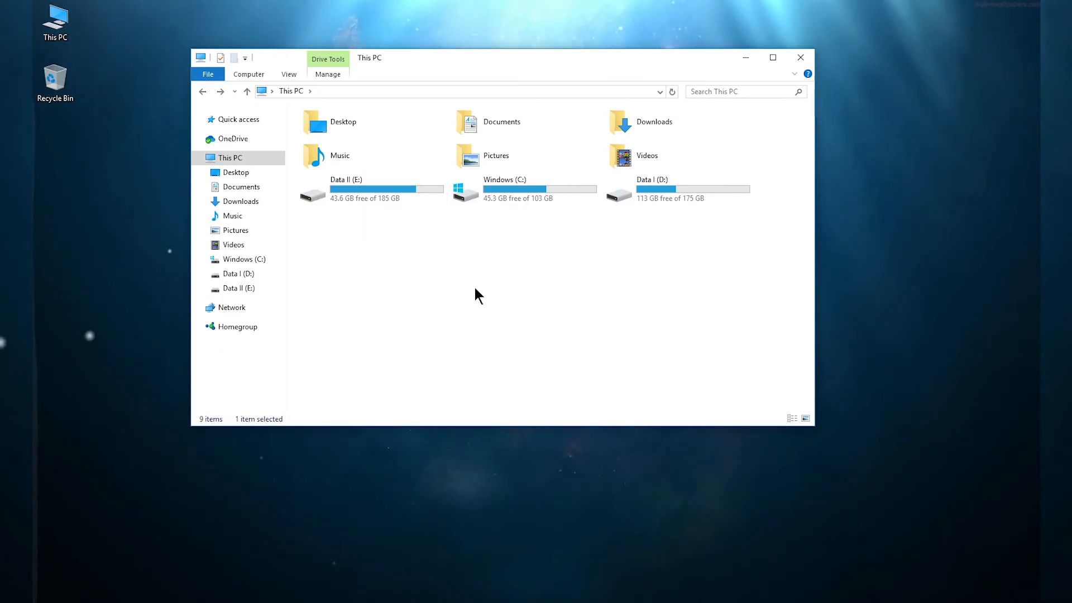
mouse_move(771, 246)
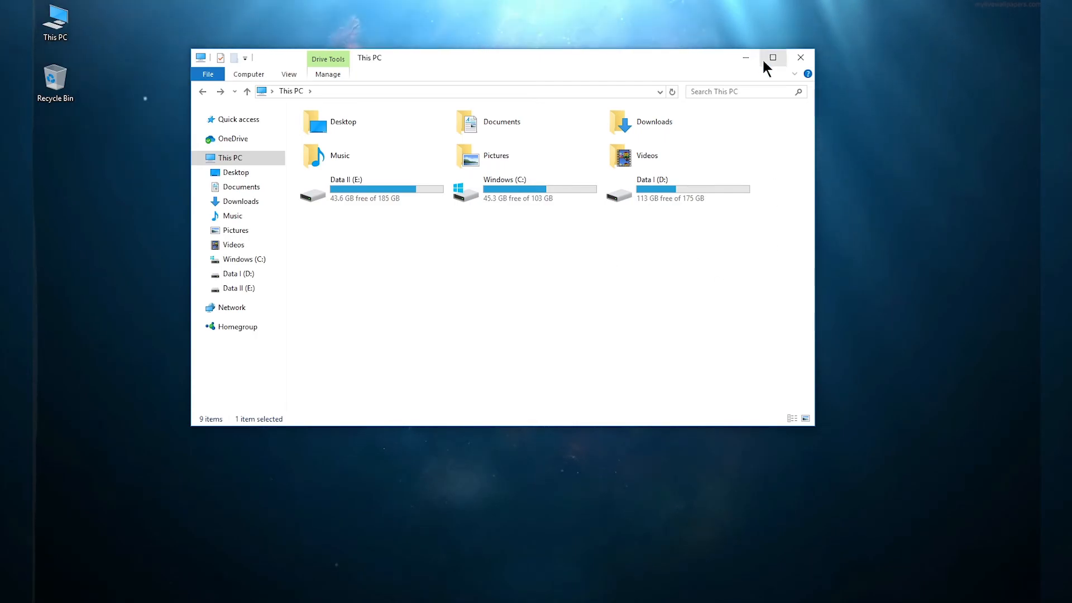
click(800, 57)
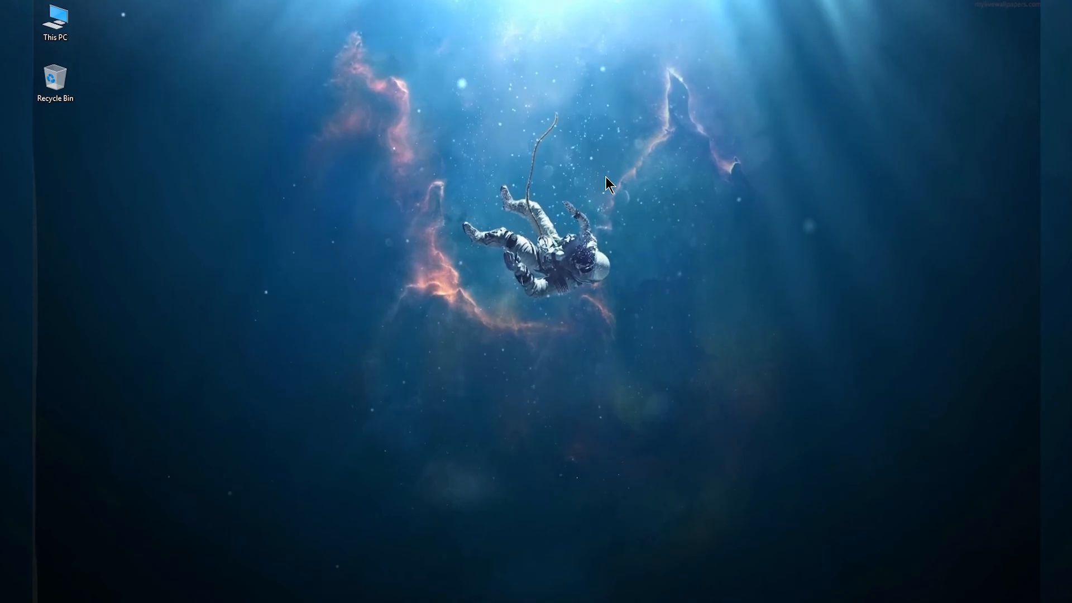